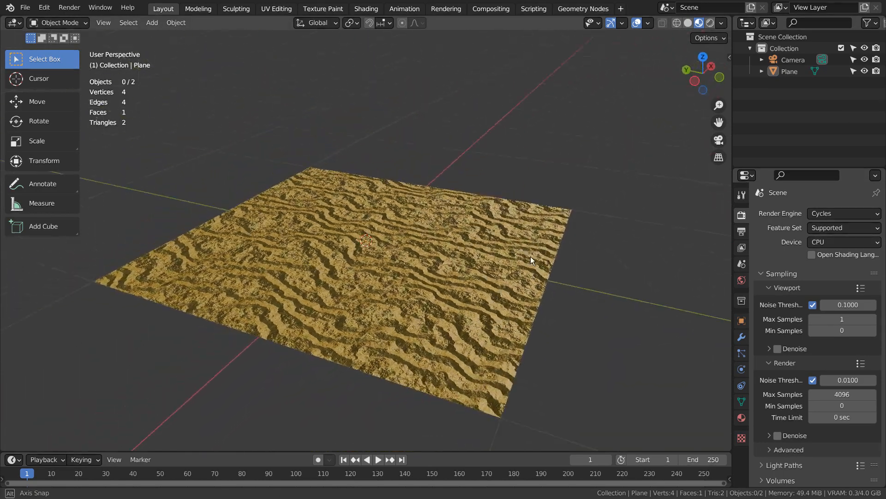
Step: Orbit and zoom around the rippled sand plane to inspect it from several angles
drag(532, 261, 588, 267)
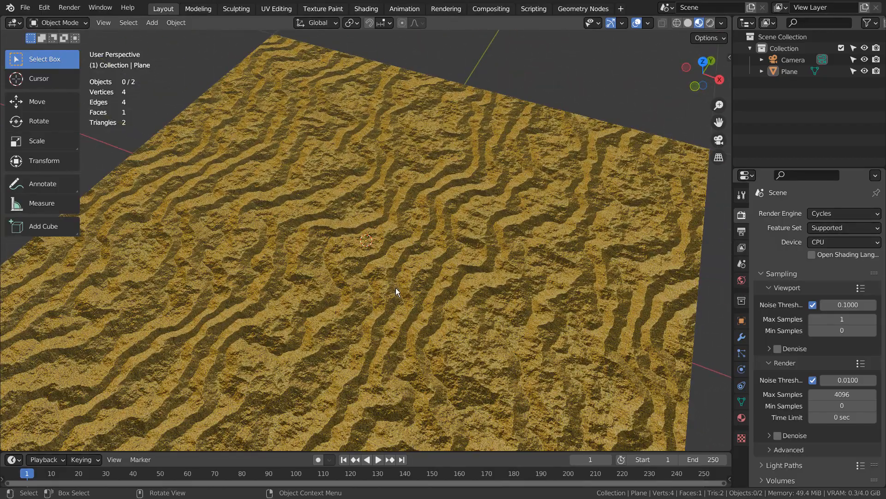
drag(396, 292, 449, 276)
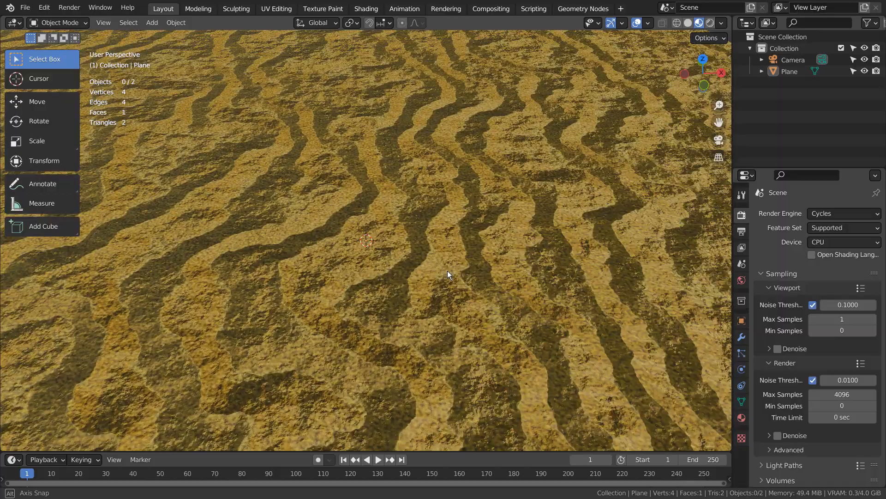
drag(449, 276, 578, 242)
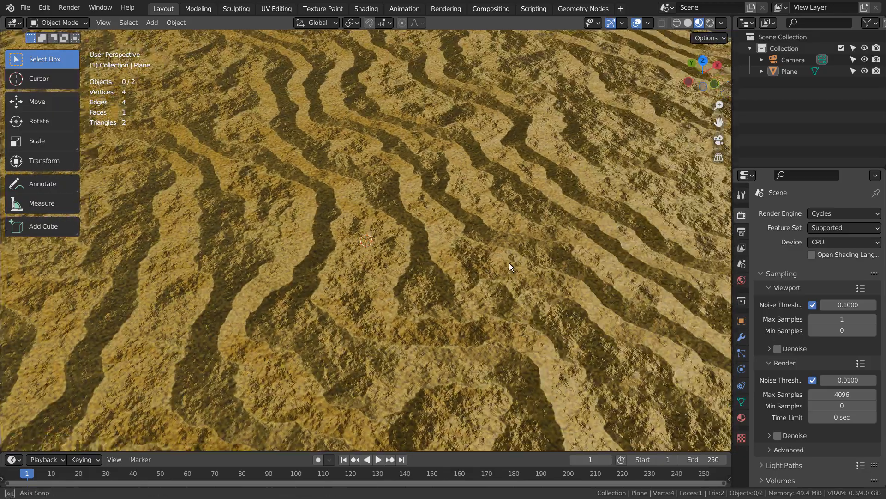
drag(508, 266, 495, 273)
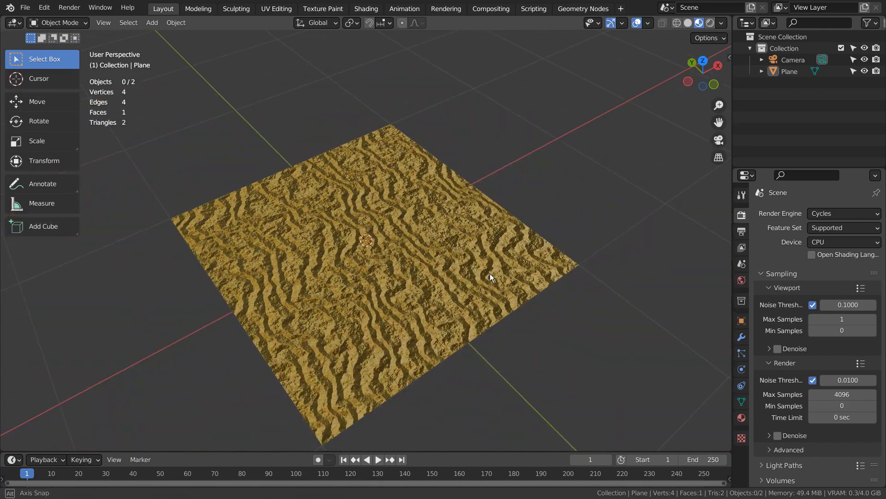
Step: Show Material.001's node tree with the Noise Texture and Mix nodes in view
click(365, 8)
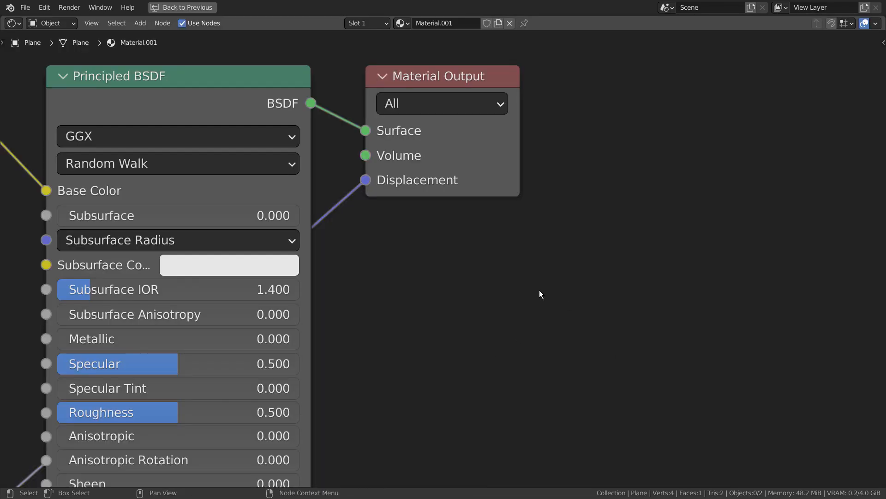
scroll(down, 3)
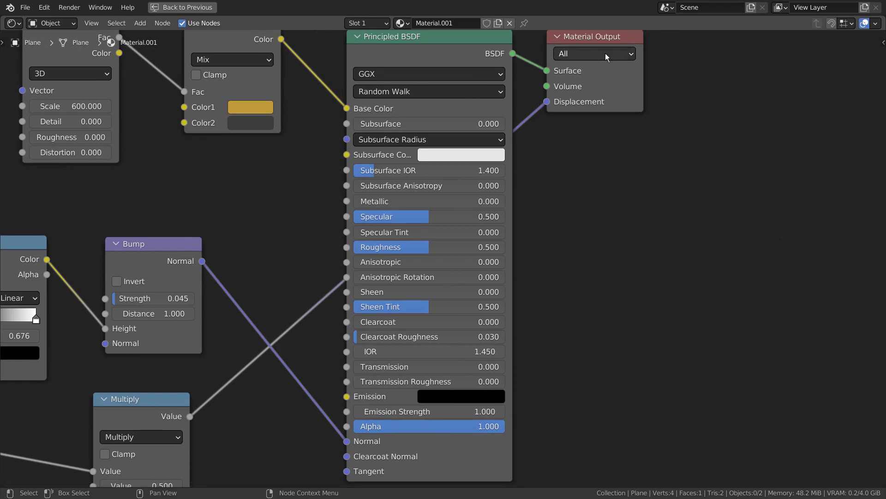
mouse_move(349, 185)
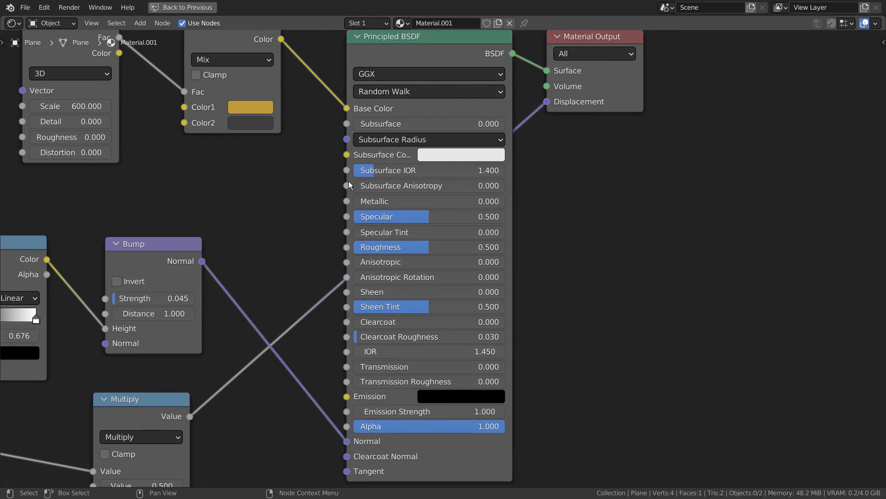
drag(141, 399, 192, 377)
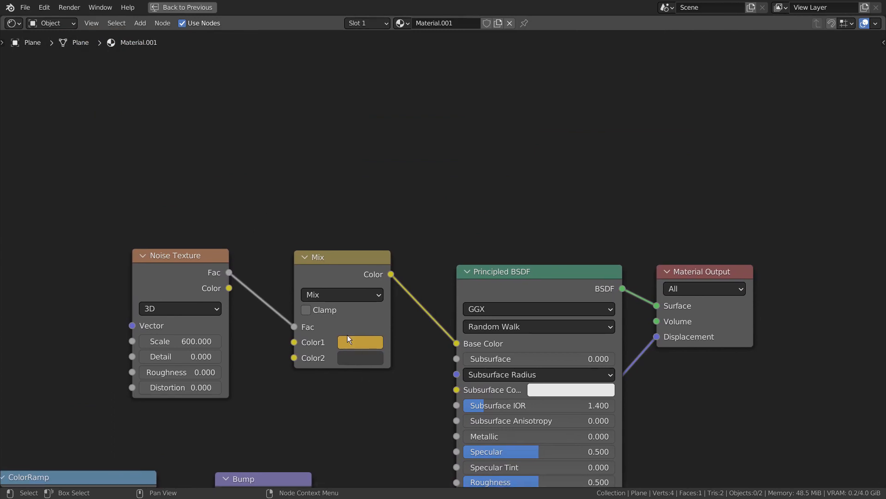
mouse_move(495, 285)
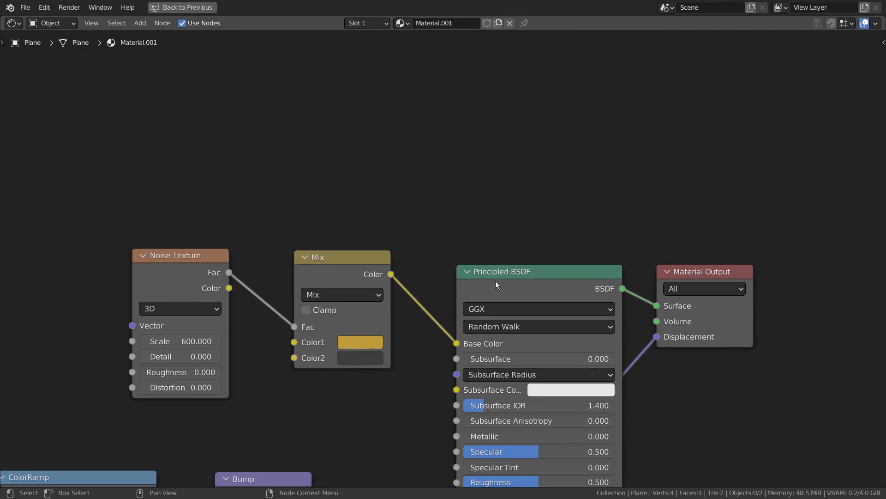
mouse_move(166, 262)
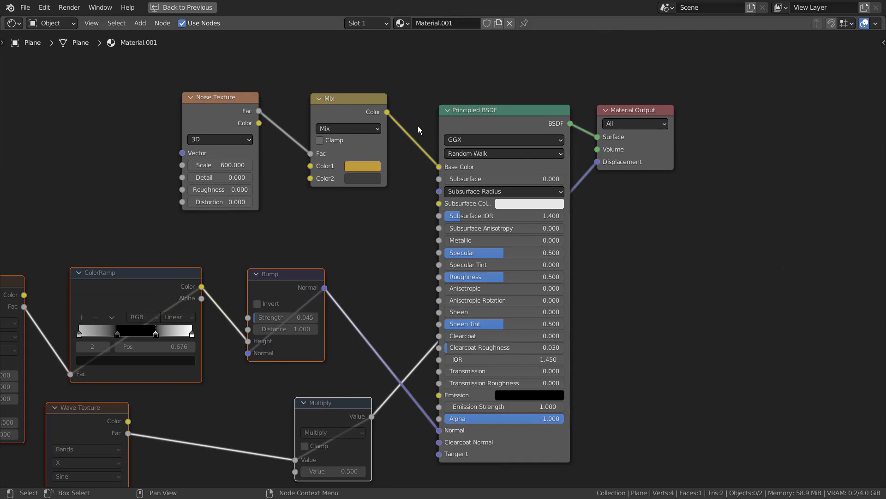
mouse_move(621, 135)
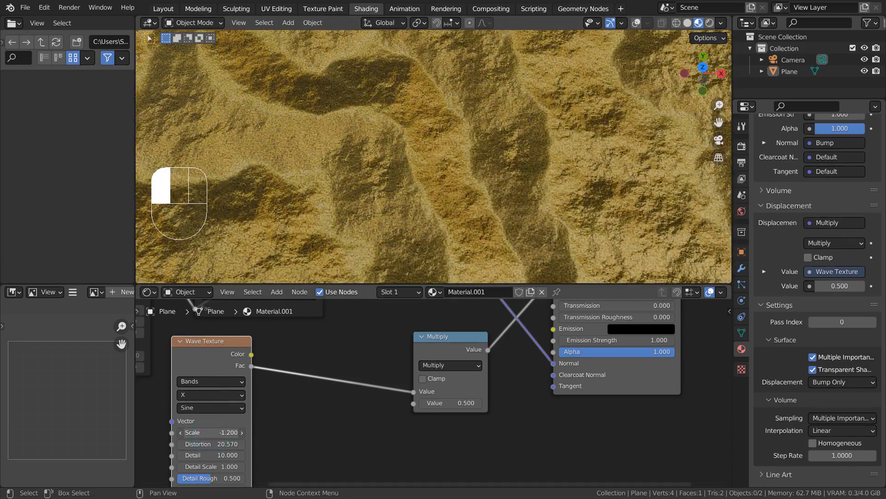
Step: Lower the displacement Wave Texture scale to 0.5 for broad, large dunes
drag(211, 432, 210, 432)
text(0.500)
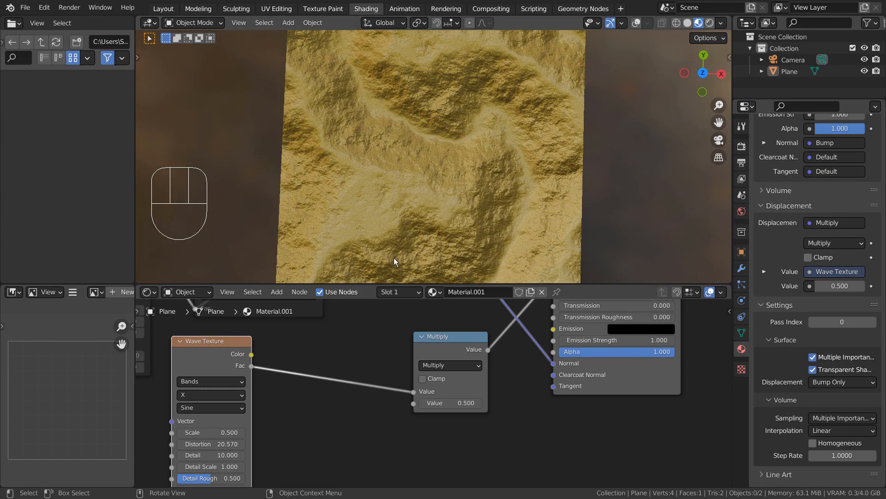
key(ctrl+z)
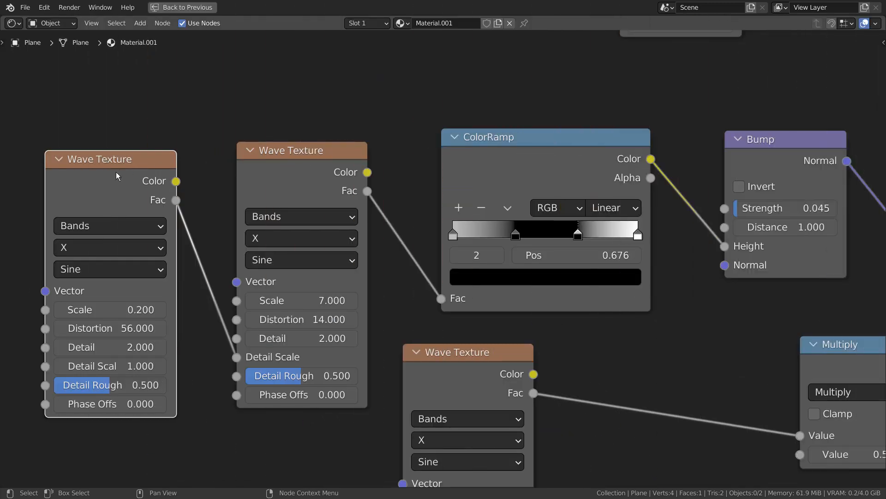
mouse_move(623, 380)
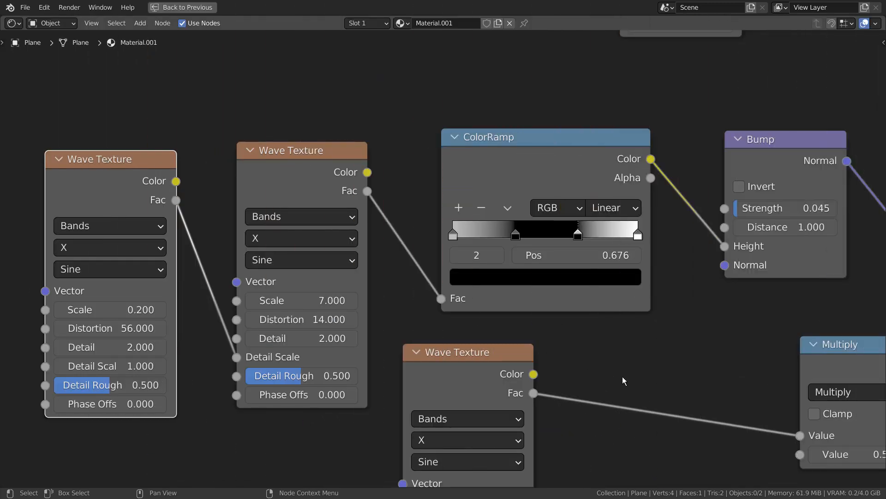
mouse_move(109, 310)
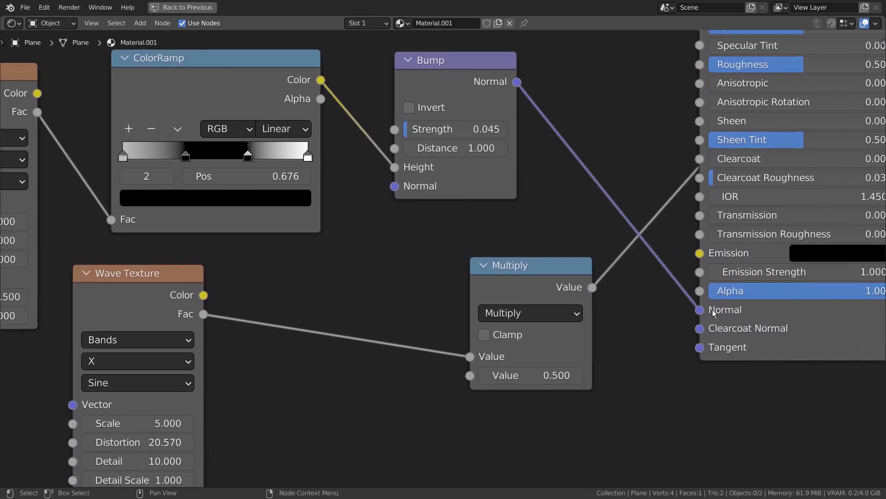
Step: Set the Wave Texture scale to 5 and place it beside the Multiply and Material Output nodes
drag(530, 265, 421, 265)
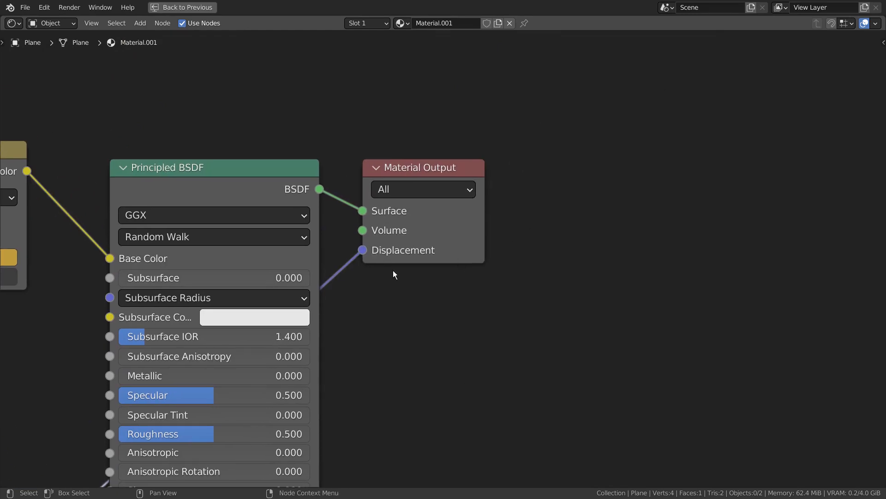
scroll(down, 3)
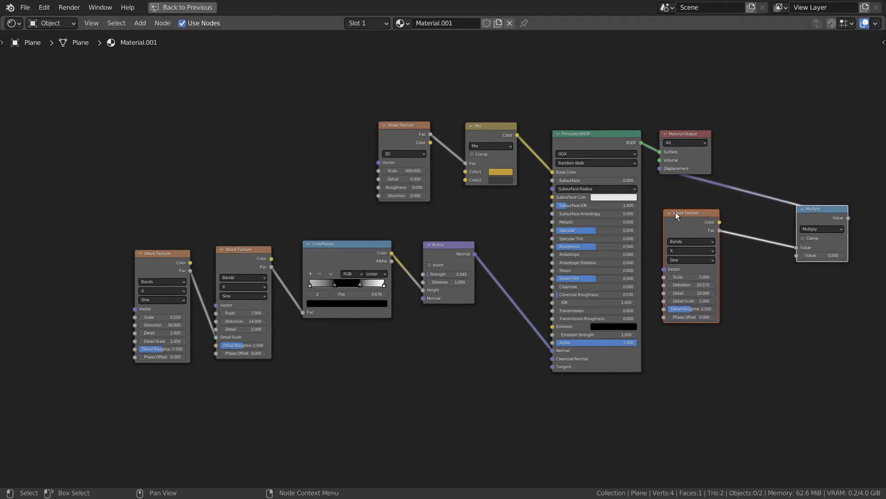
drag(685, 213, 330, 363)
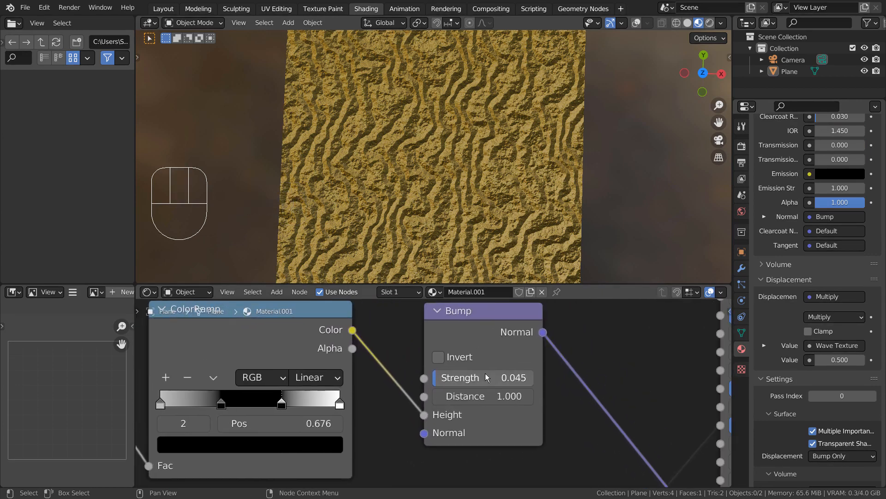
Step: Test stronger Bump strengths, then settle back on a subtle 0.045
drag(458, 377, 509, 377)
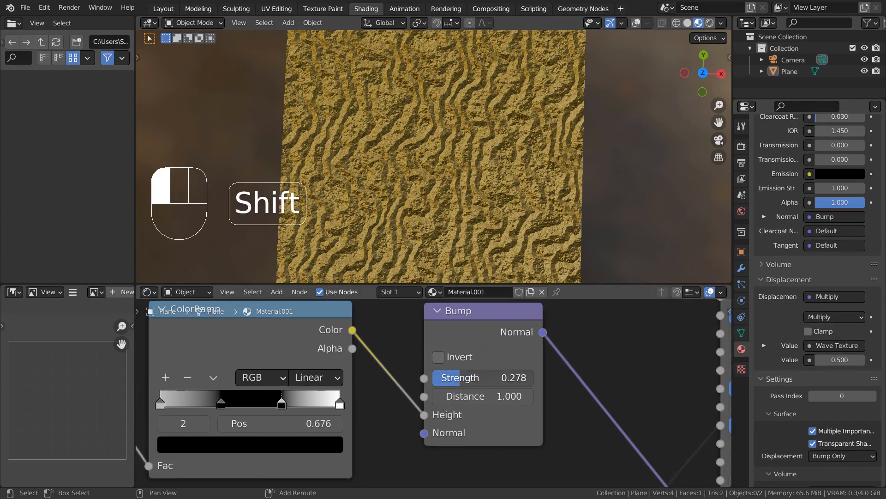
drag(460, 378, 487, 378)
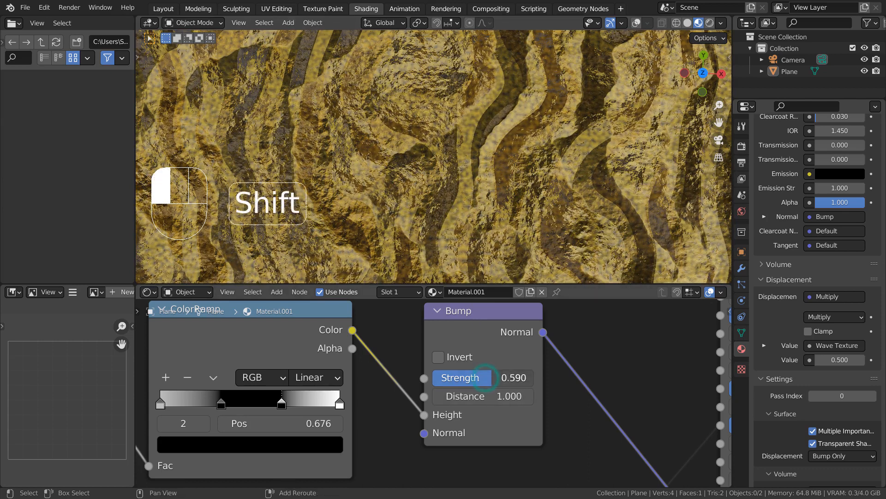
drag(508, 377, 469, 376)
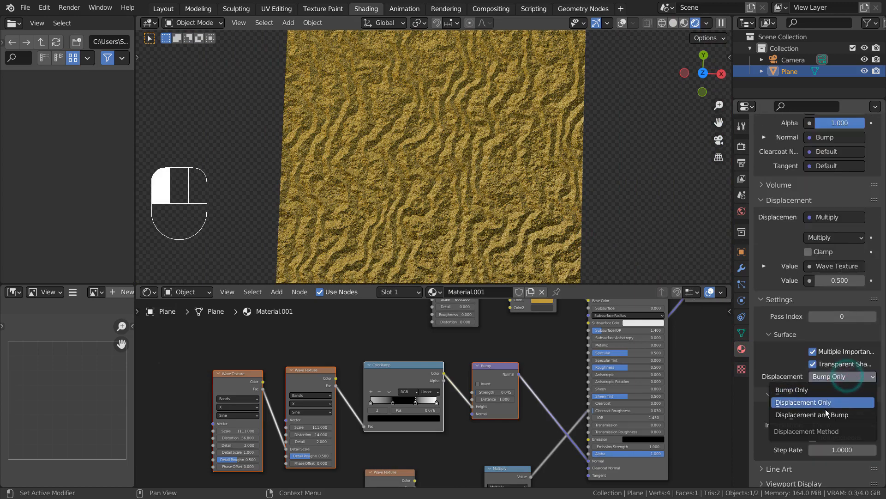
Step: Set the material's displacement method to Displacement and Bump and enter Edit Mode
click(812, 413)
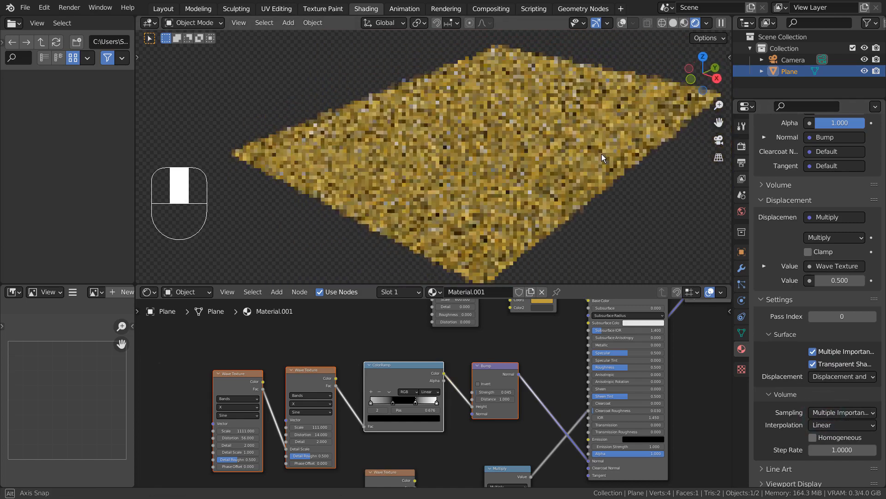
key(Tab)
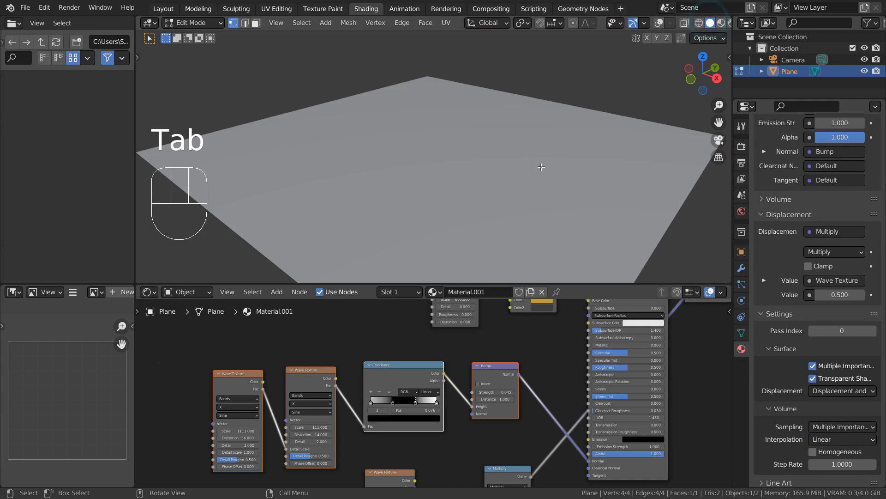
Step: Subdivide the plane with 100 cuts and preview the displaced result in rendered shading
key(Tab)
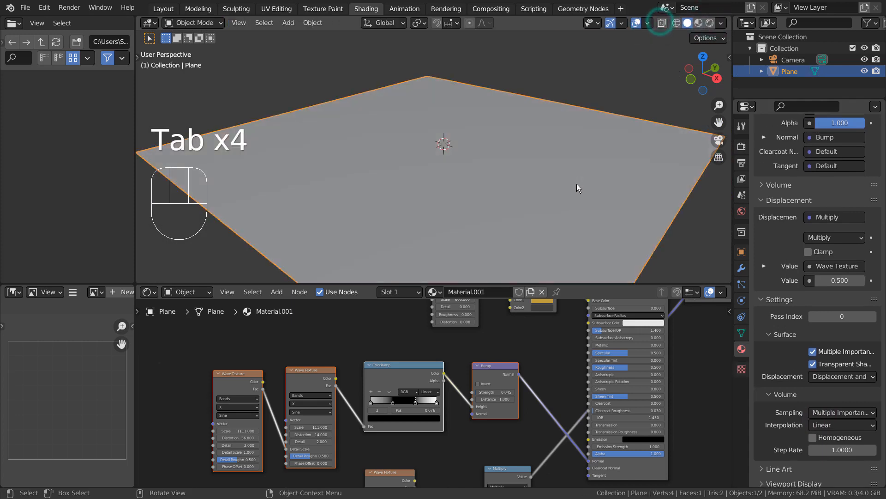
key(Tab)
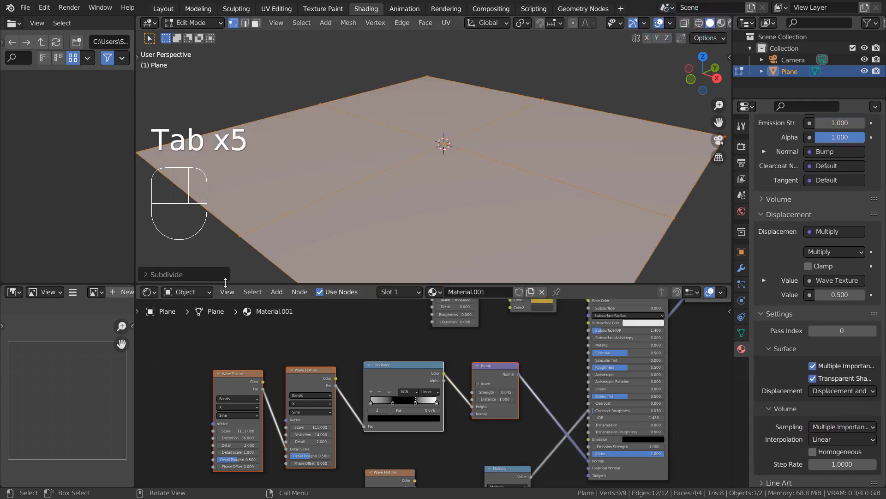
click(166, 274)
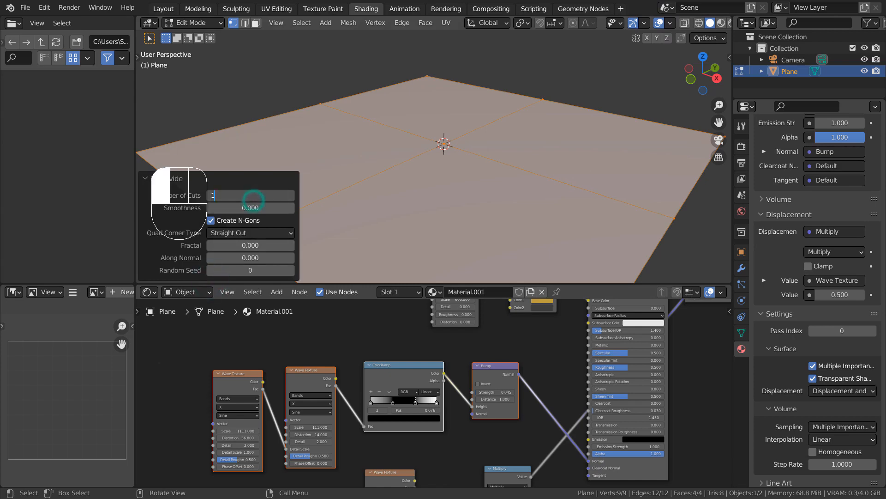
text(100)
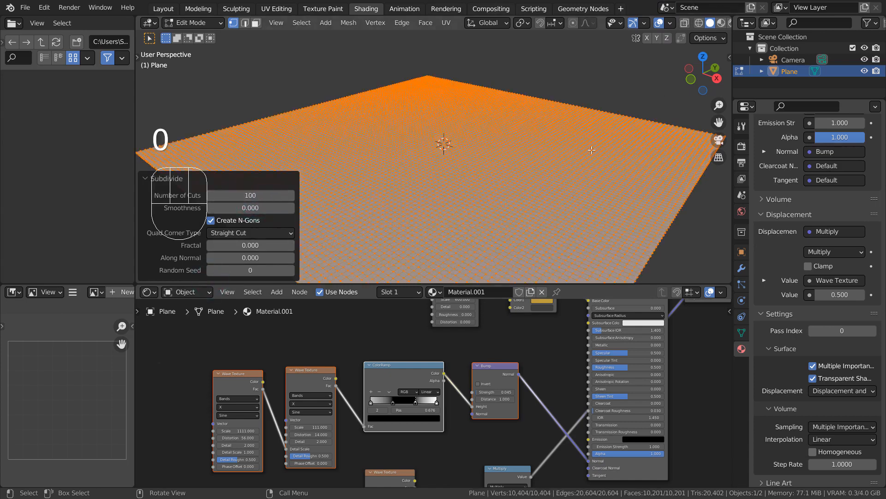
key(Tab)
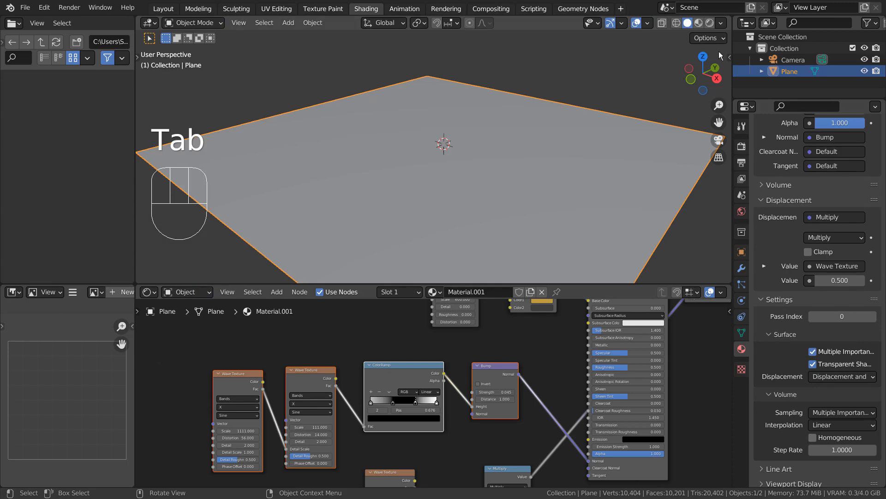
click(696, 23)
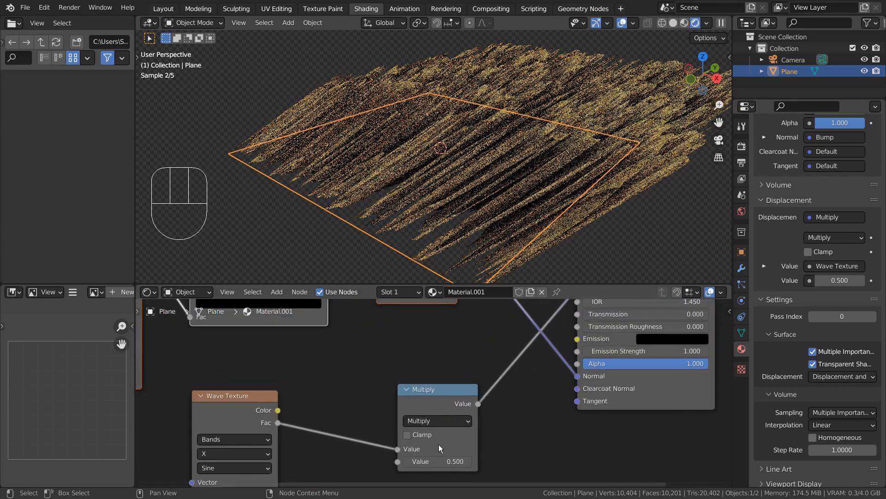
Step: Reduce the displacement Multiply value to 0.05 and check the gentle dunes in rendered preview
drag(437, 461, 487, 374)
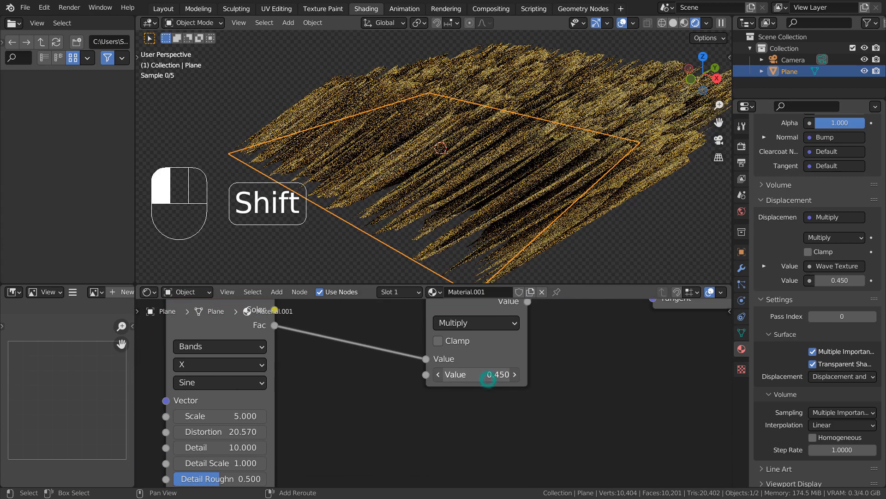
drag(487, 374, 452, 374)
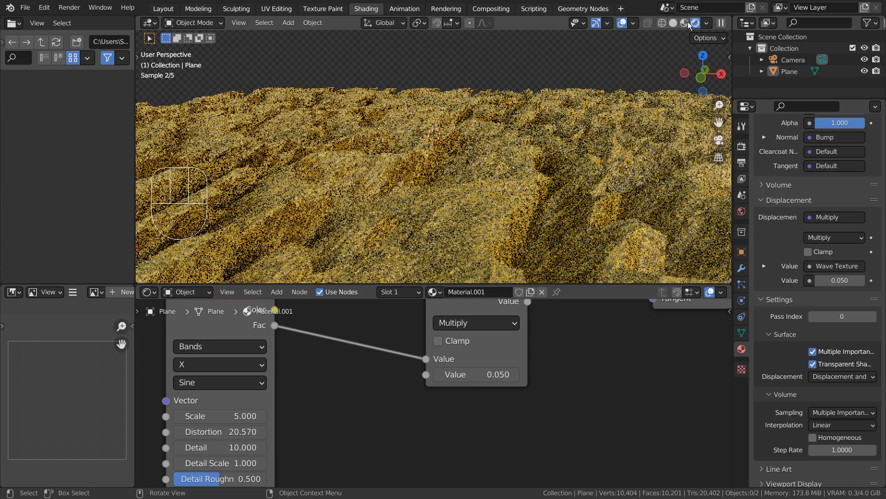
click(696, 23)
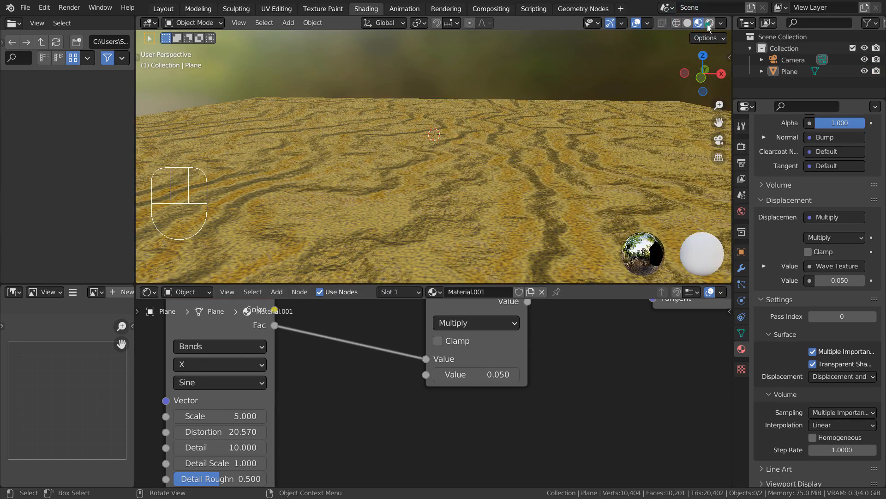
click(710, 23)
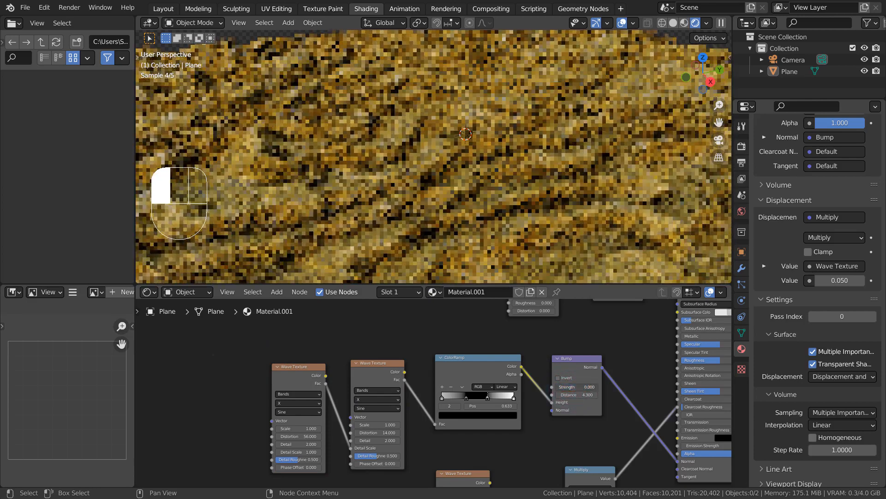
Step: Check the compositor's Render Layers > Denoise > Composite chain, then return to Layout
drag(575, 386, 588, 387)
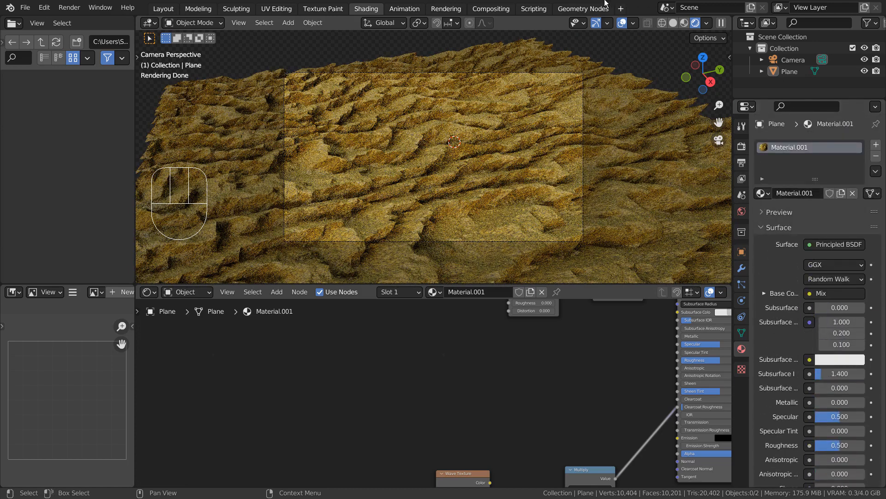
click(492, 8)
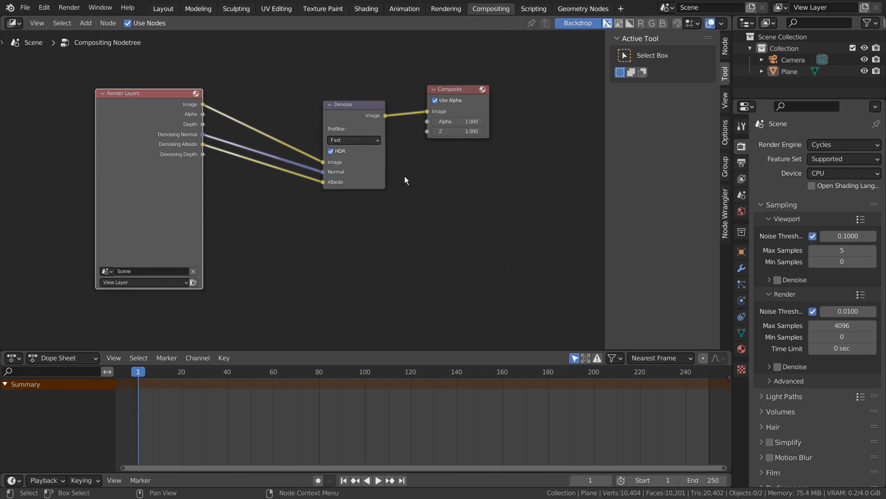
mouse_move(509, 230)
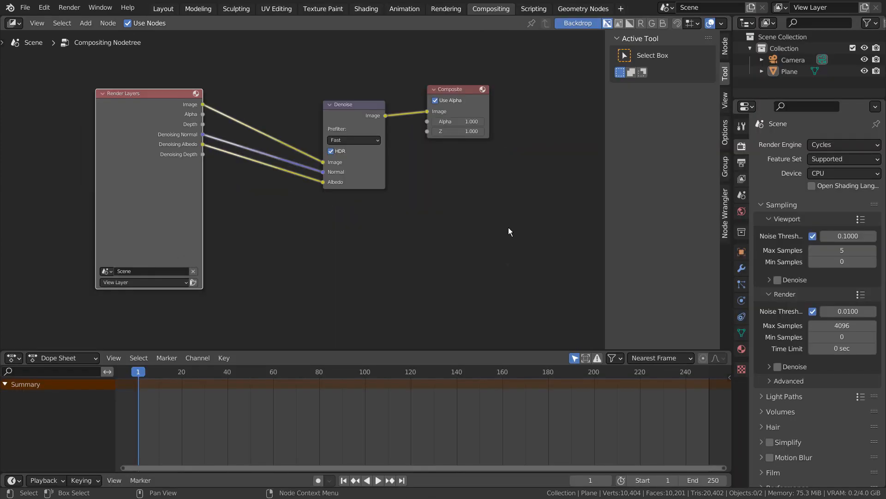
click(162, 9)
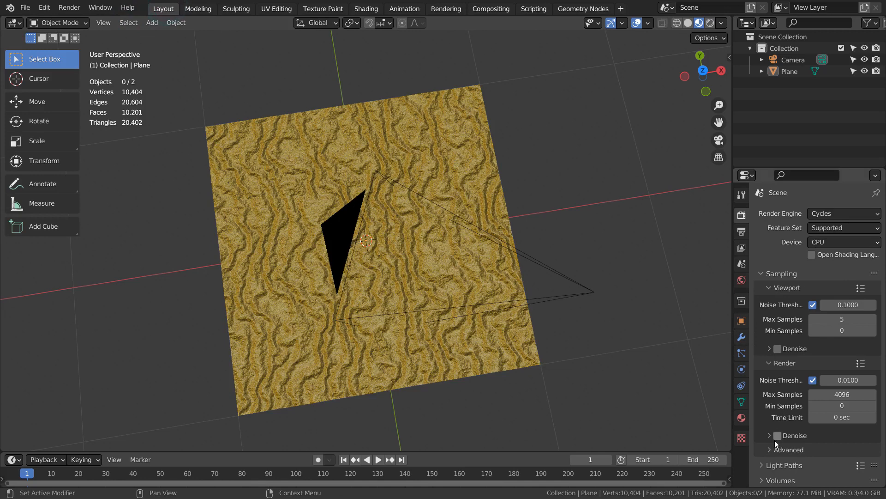
Step: Enable render denoising and limit Cycles max samples to 16
click(777, 436)
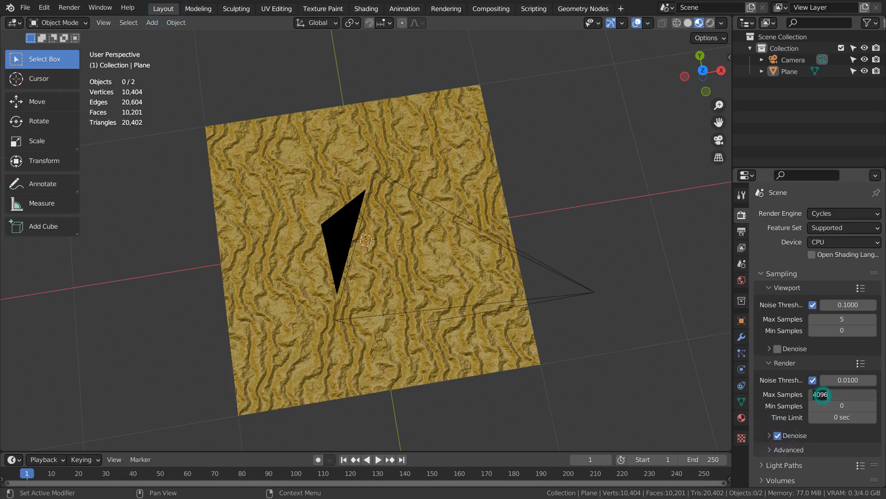
text(16)
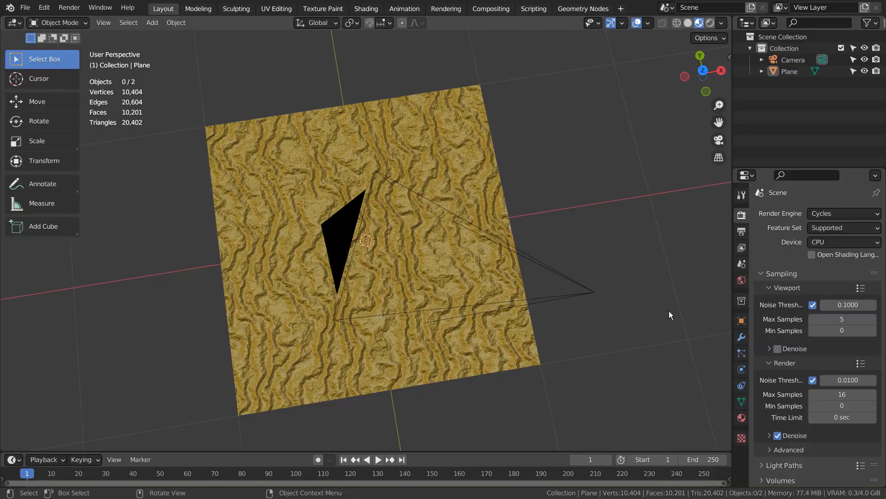